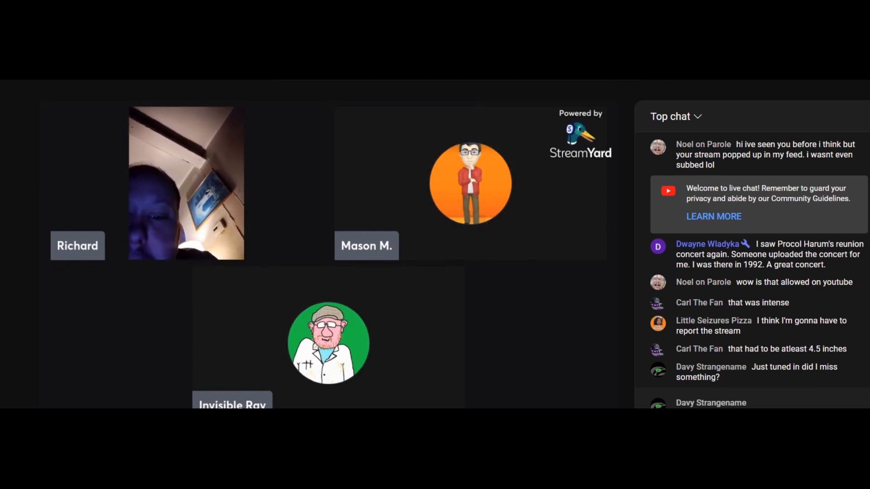
{"action": "scroll", "scroll_direction": "down", "scroll_amount": 3}
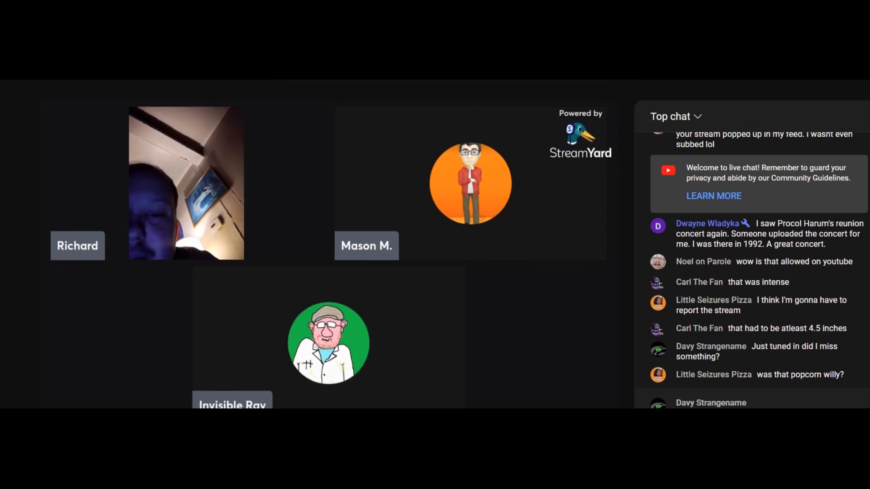